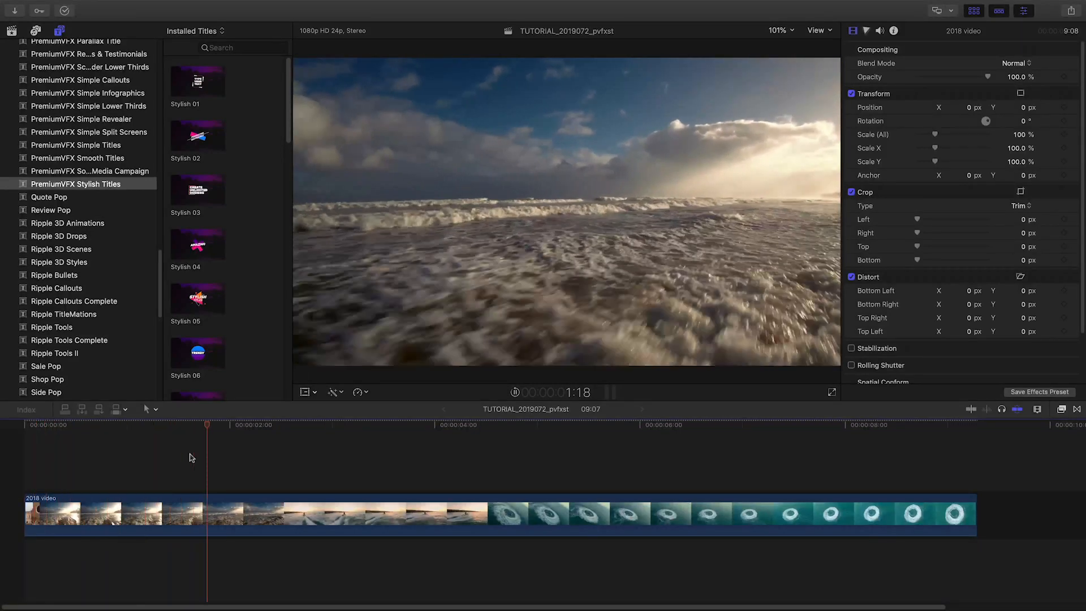
- Enable the Build In and Build Out animations for the LET'S GET WET title
{"action": "left_click", "coordinate": [415, 424]}
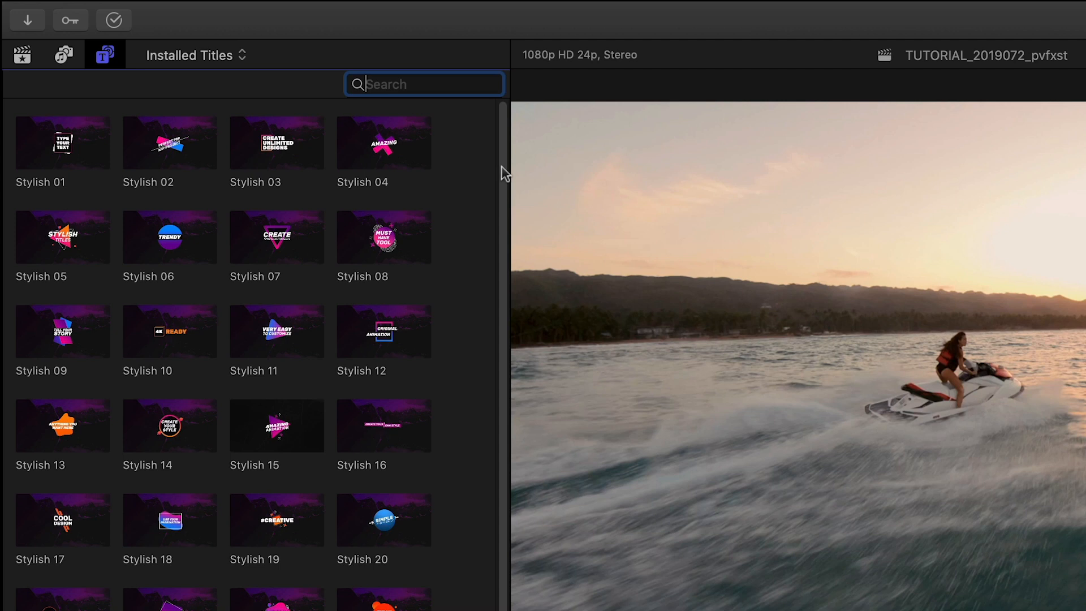
{"action": "scroll", "scroll_direction": "down", "scroll_amount": 3}
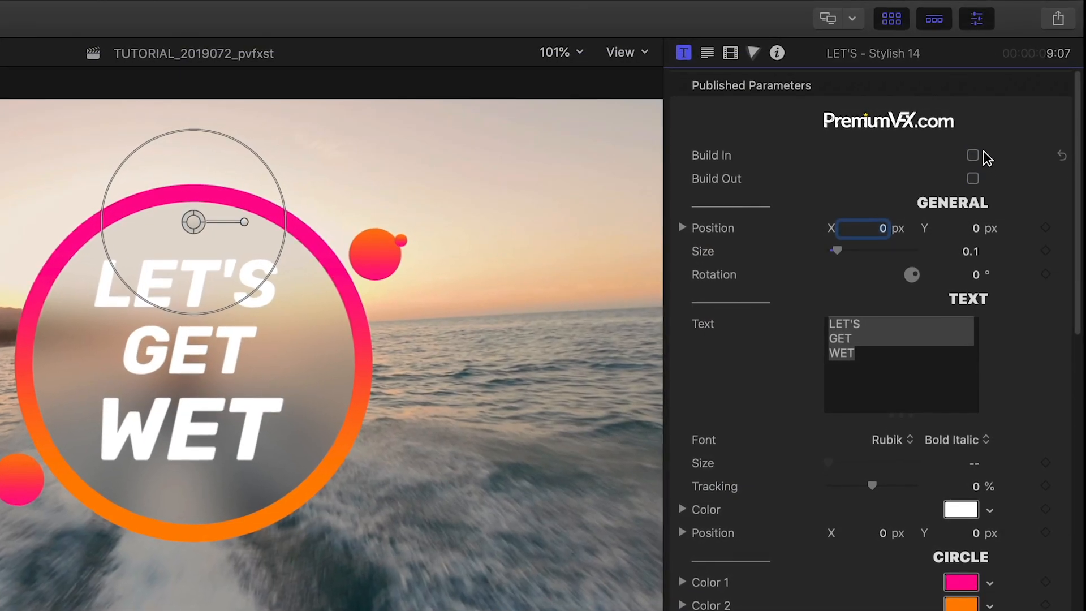
{"action": "left_click", "coordinate": [973, 180]}
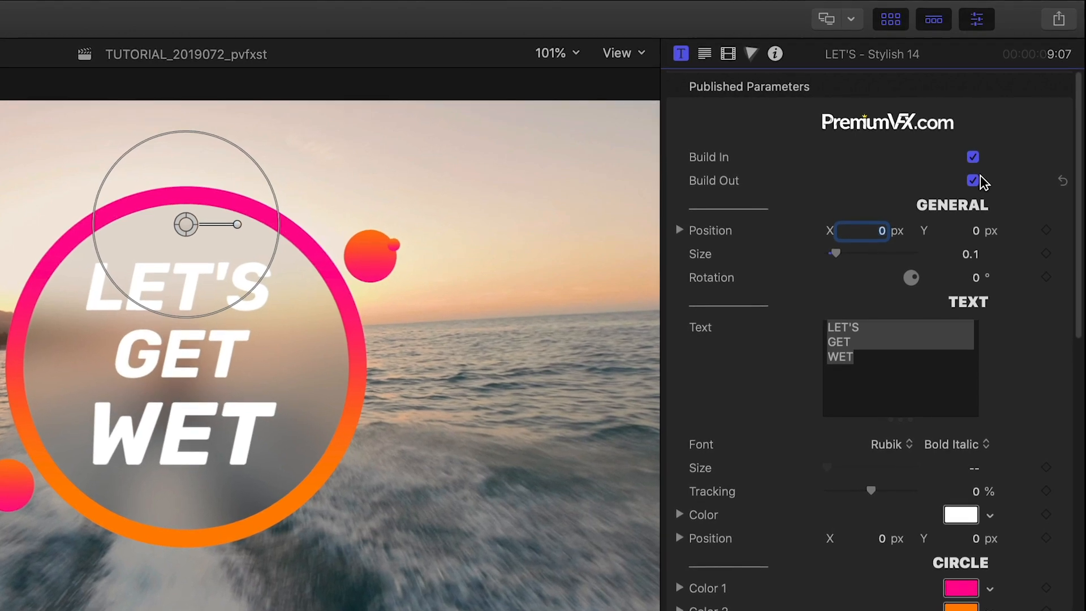